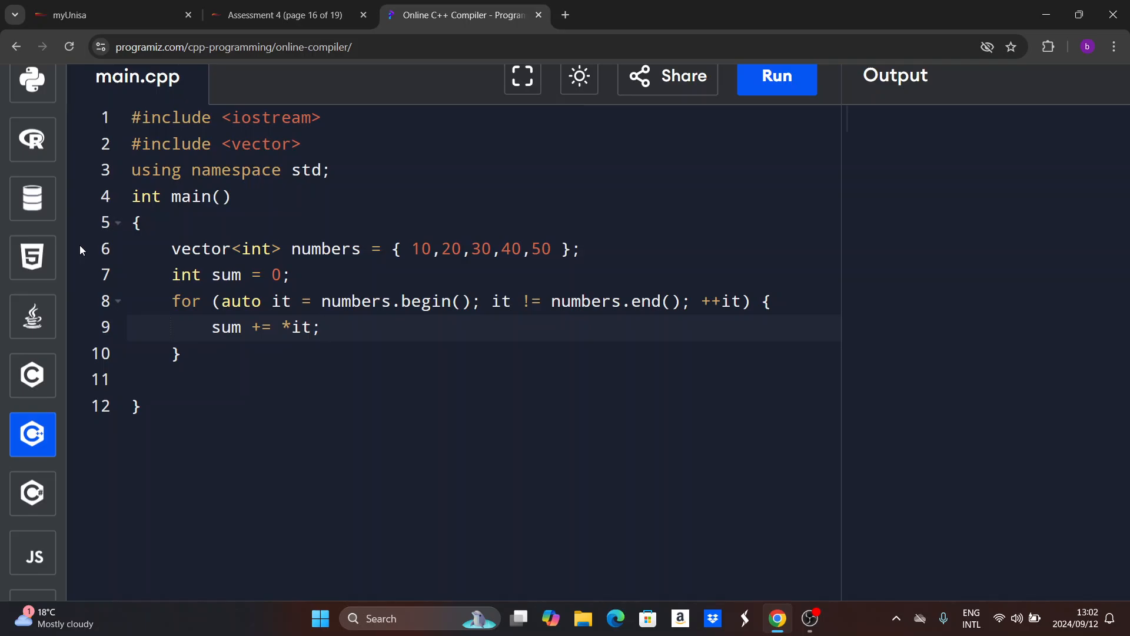
mouse_move(200, 355)
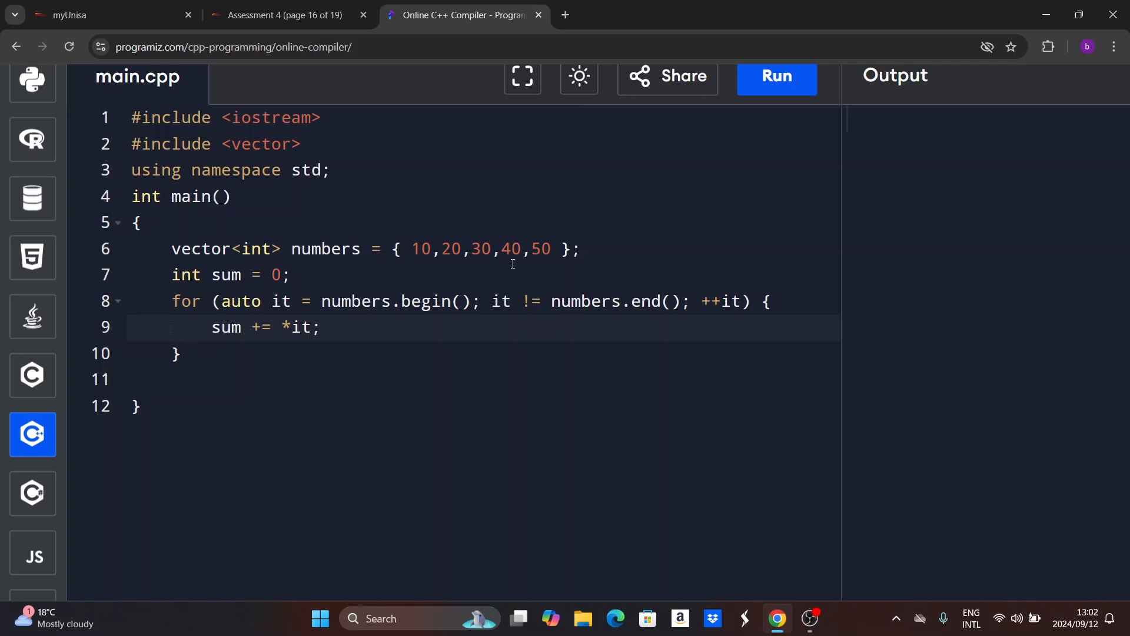
mouse_move(162, 185)
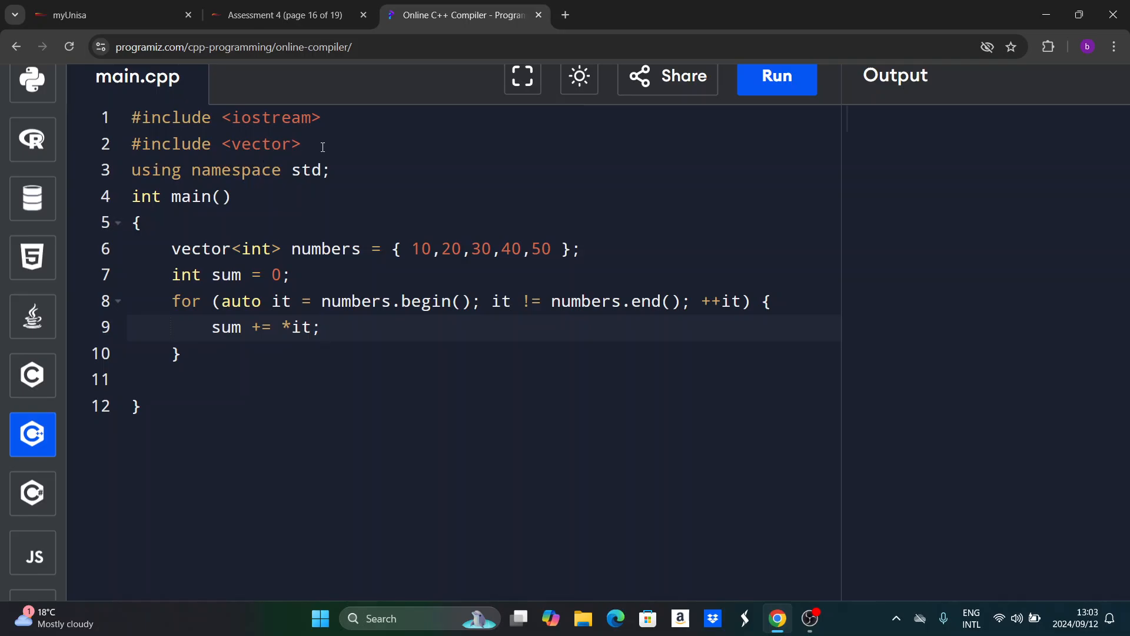
Position the cursor in main.cpp around the vector and loop lines, ending after sum += *it.
left_click(303, 144)
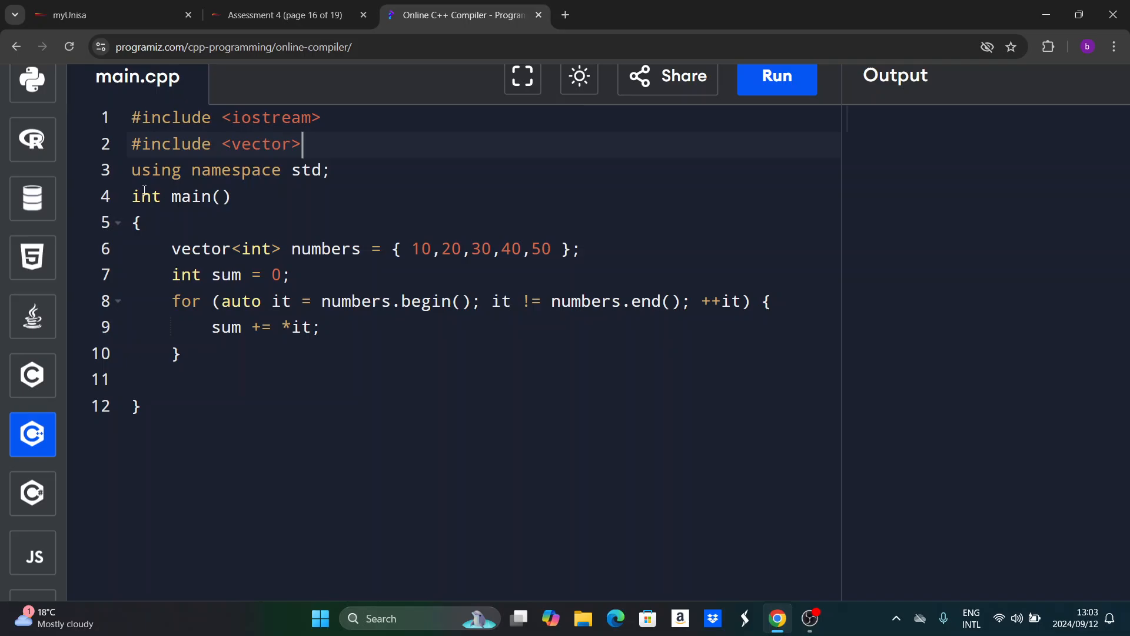
mouse_move(147, 230)
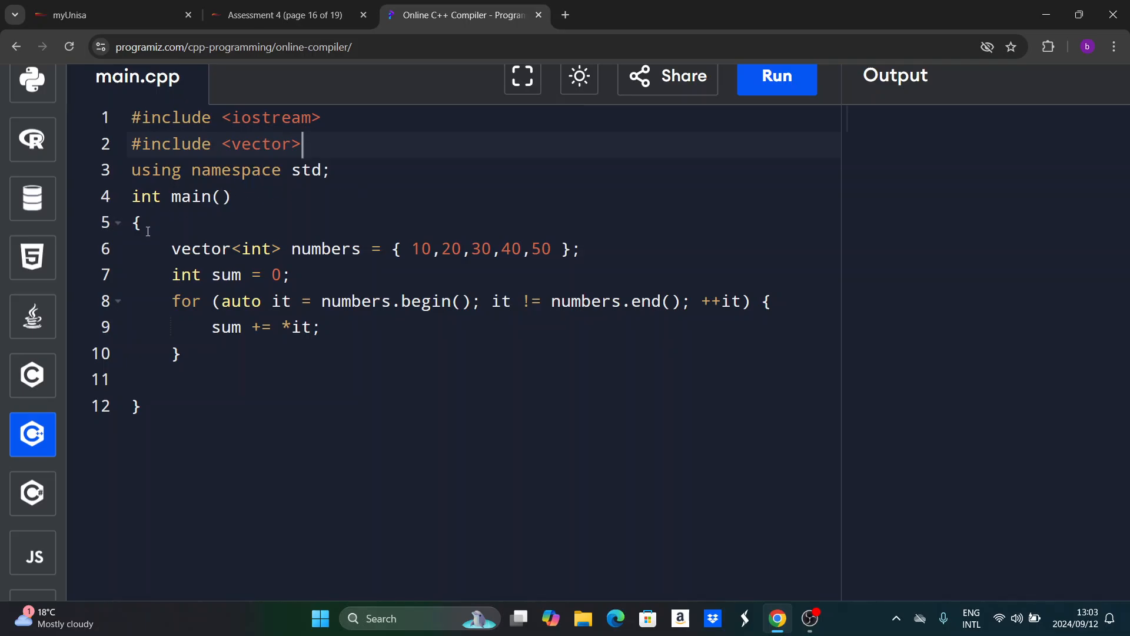
mouse_move(231, 201)
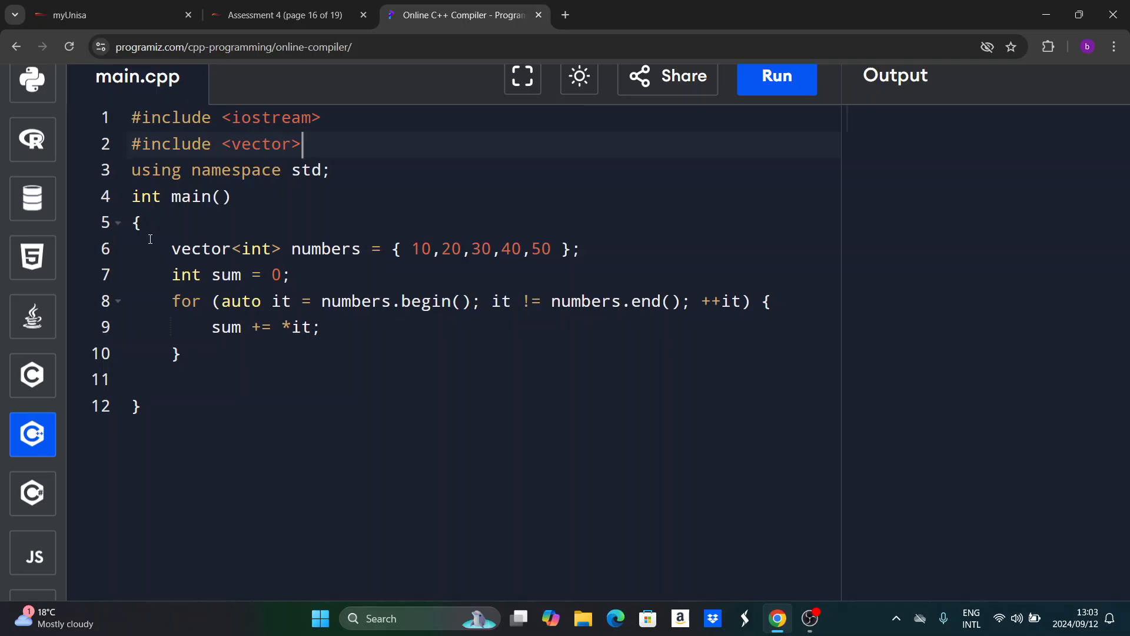
mouse_move(238, 263)
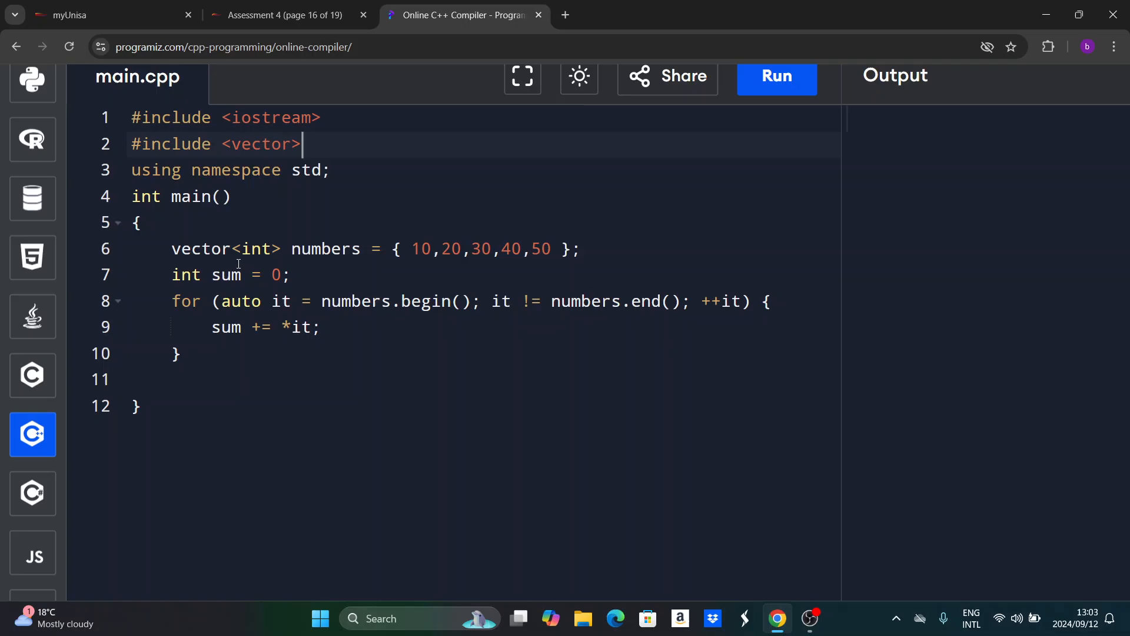
mouse_move(258, 258)
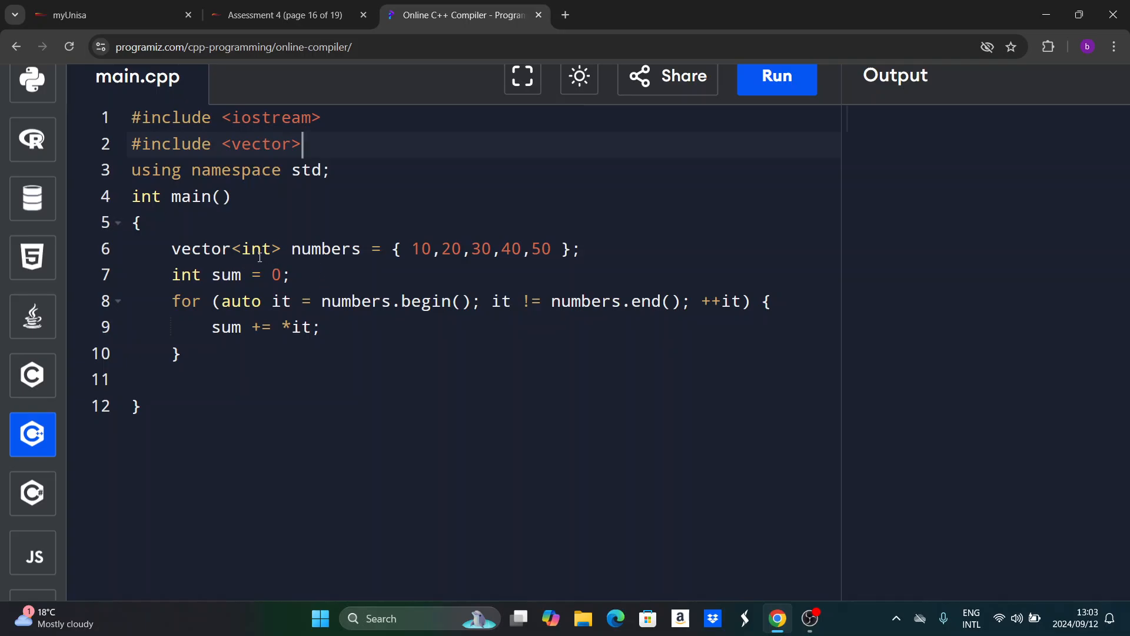
mouse_move(363, 257)
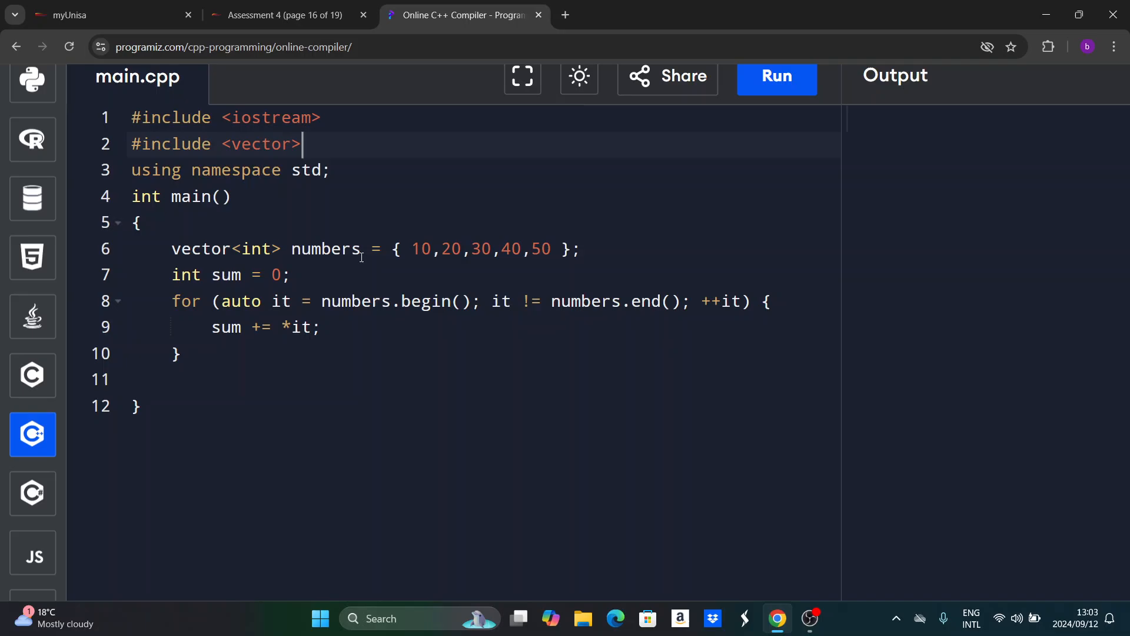
double_click(326, 248)
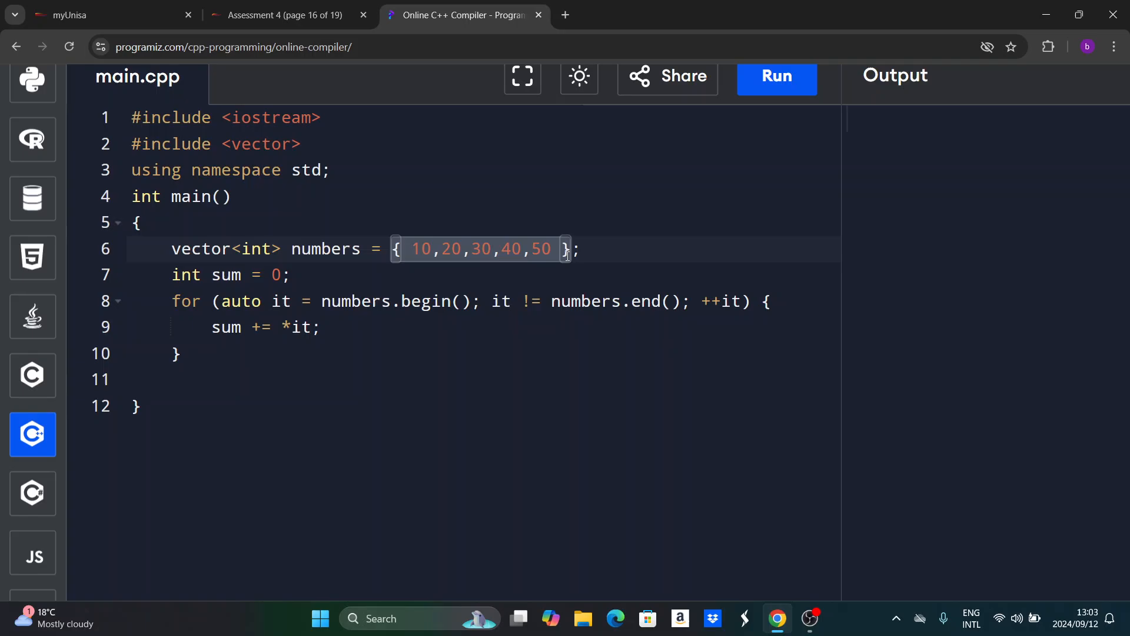
left_click(407, 267)
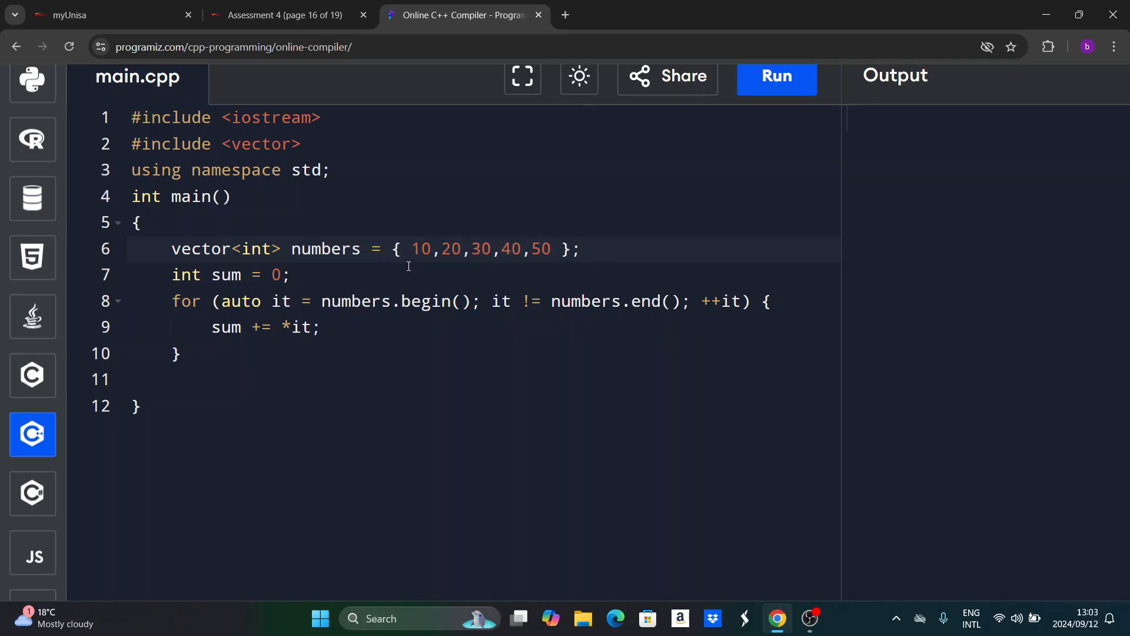
mouse_move(487, 269)
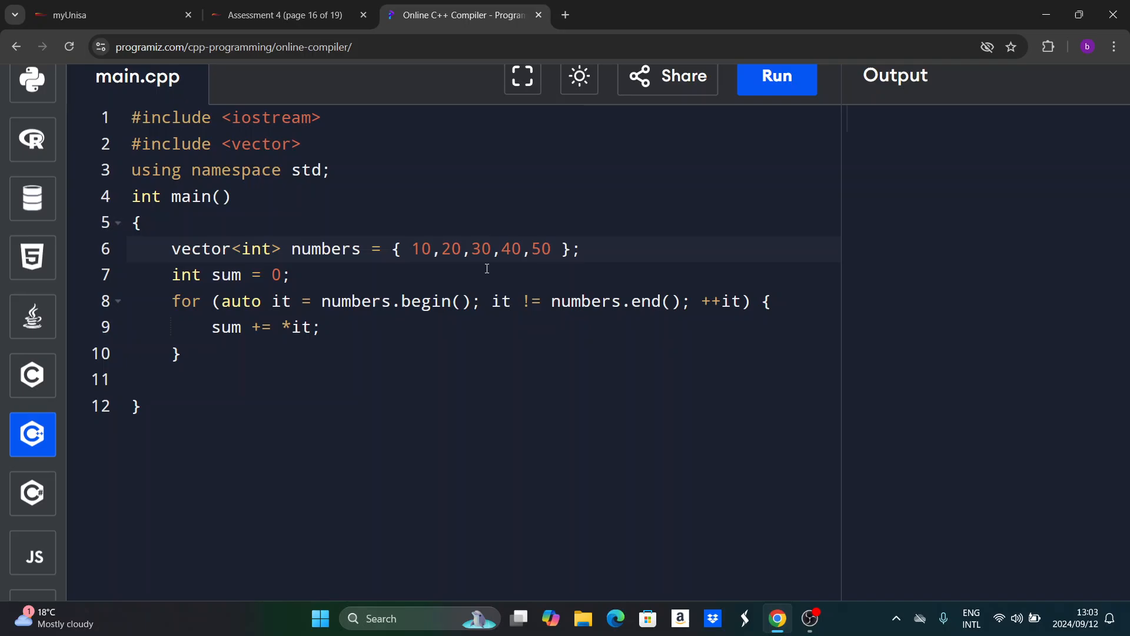
mouse_move(581, 261)
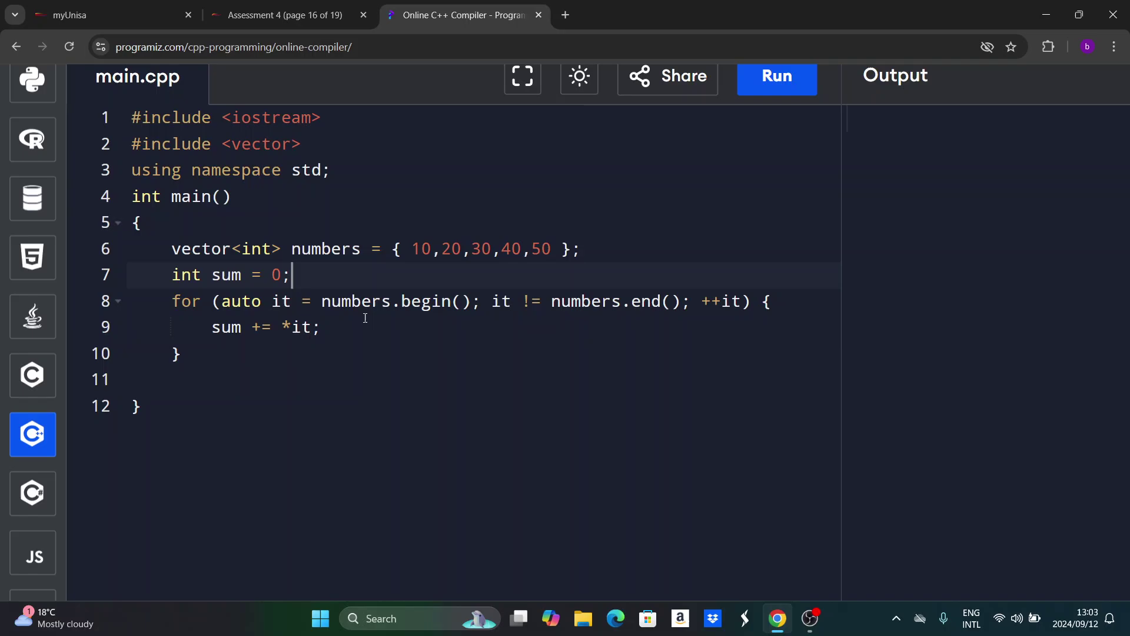
mouse_move(478, 333)
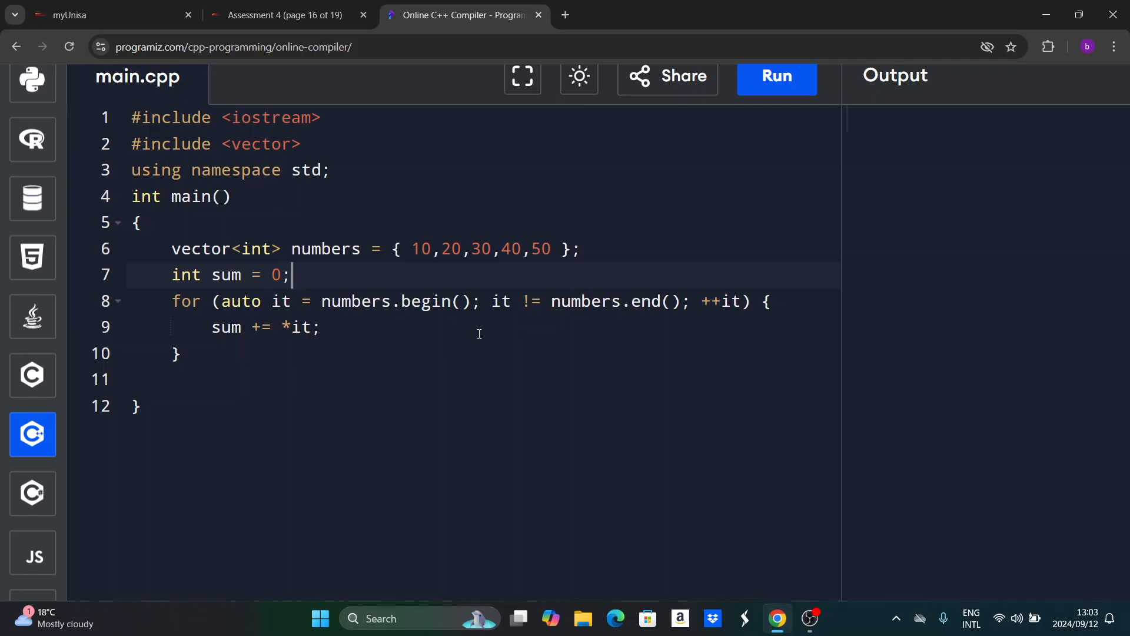
mouse_move(506, 337)
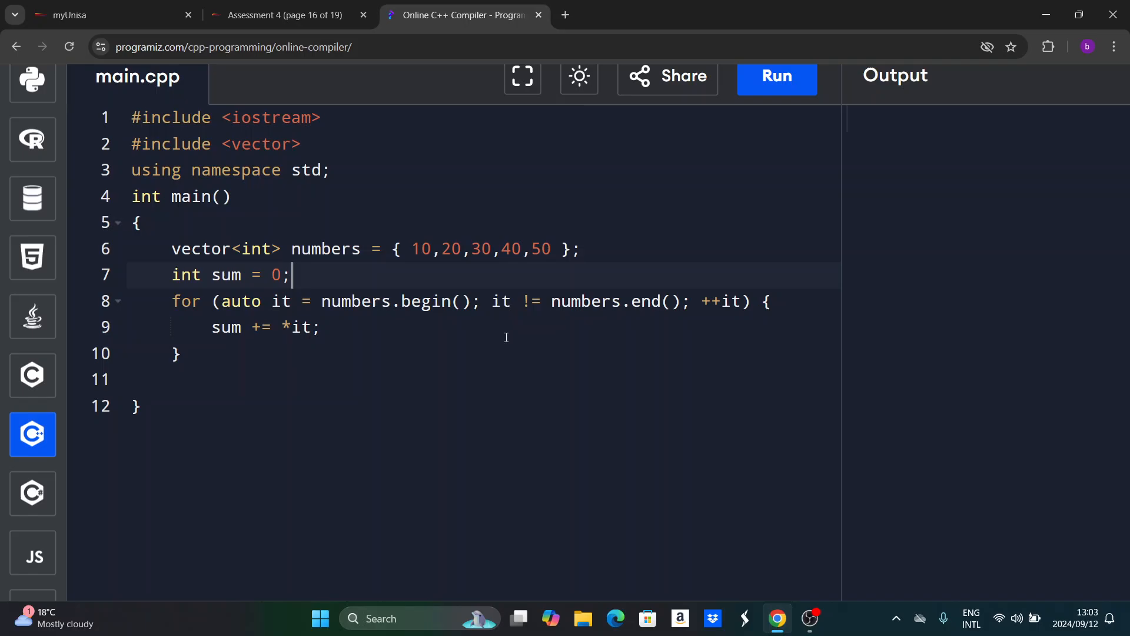
mouse_move(518, 323)
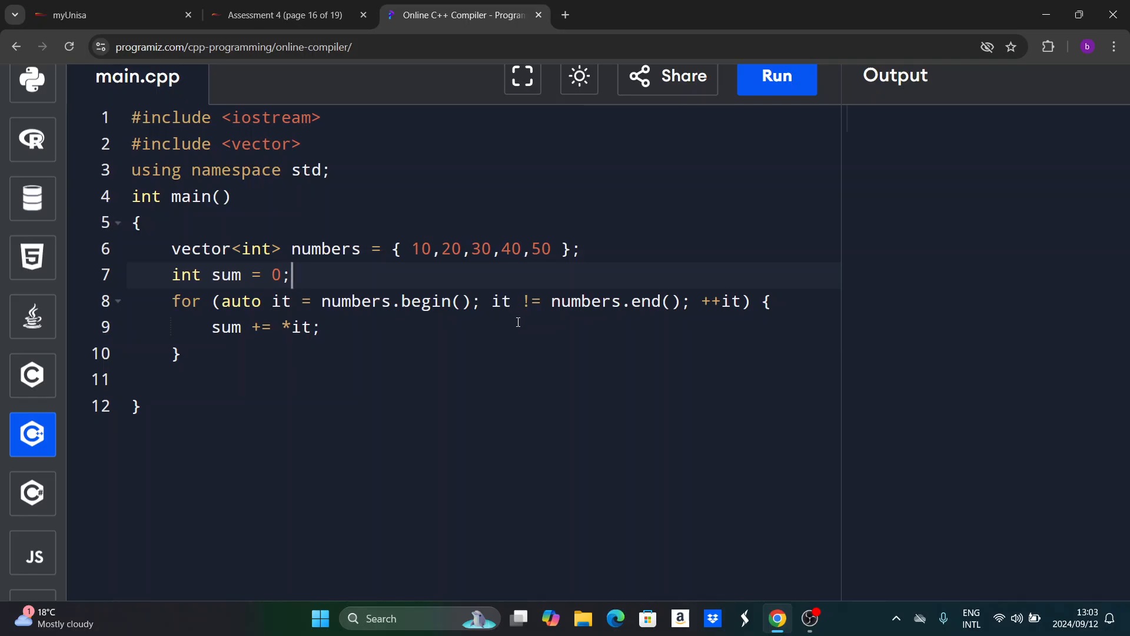
mouse_move(601, 315)
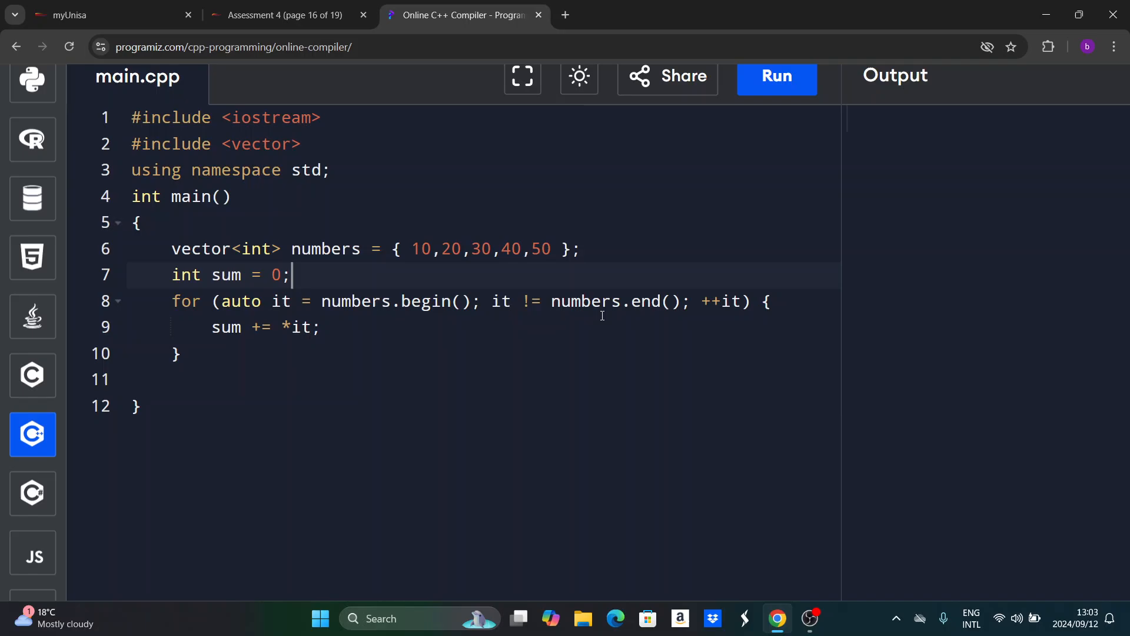
mouse_move(705, 318)
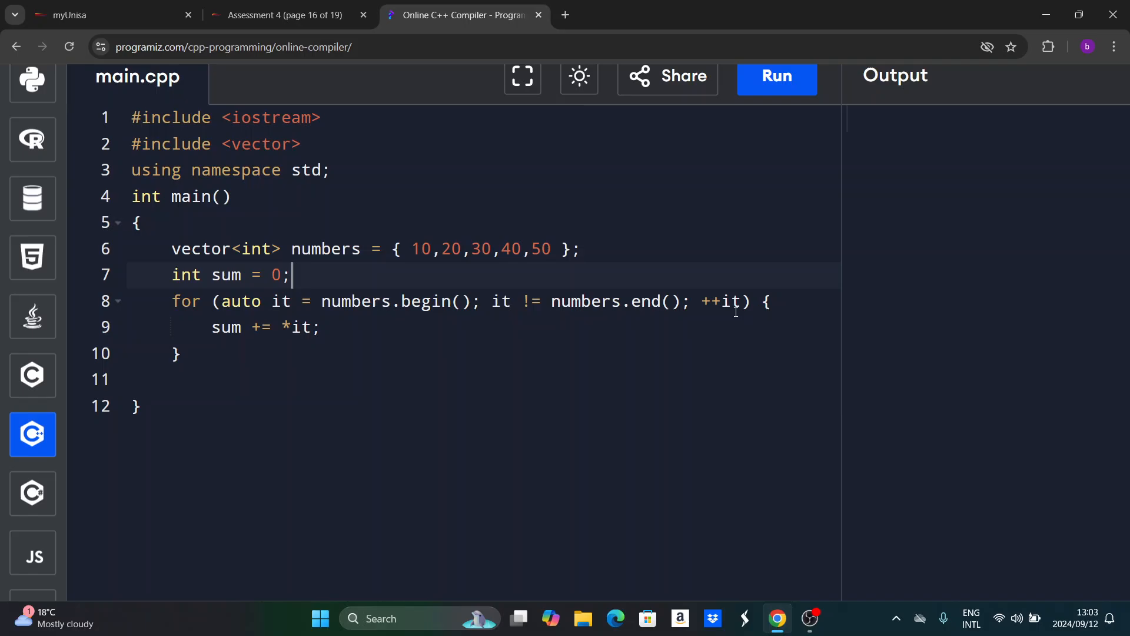
mouse_move(317, 301)
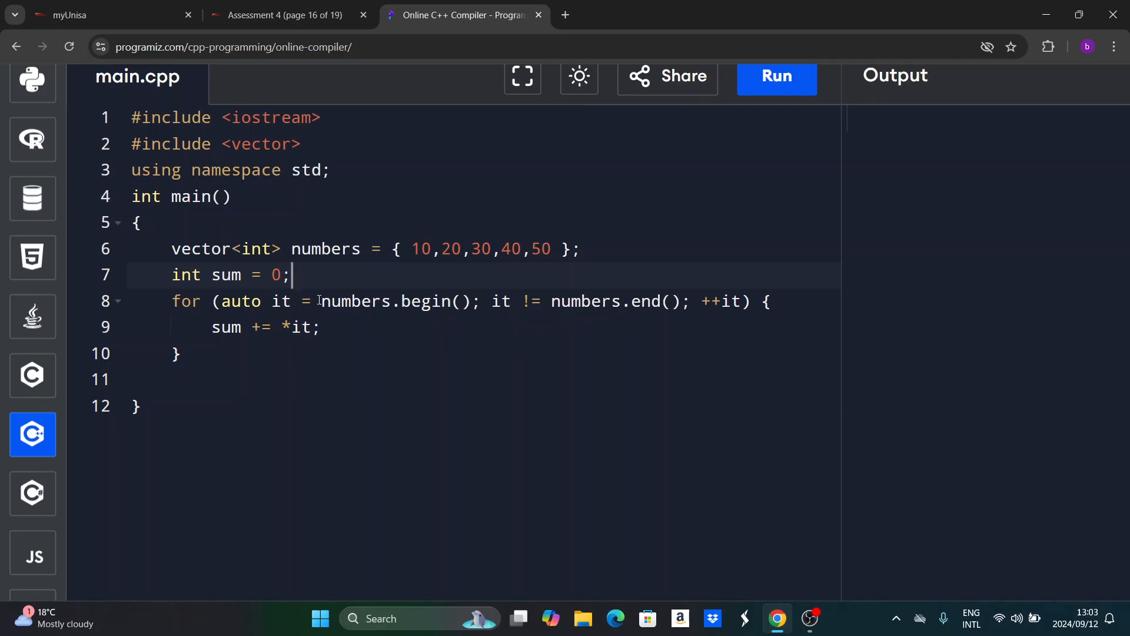
mouse_move(617, 329)
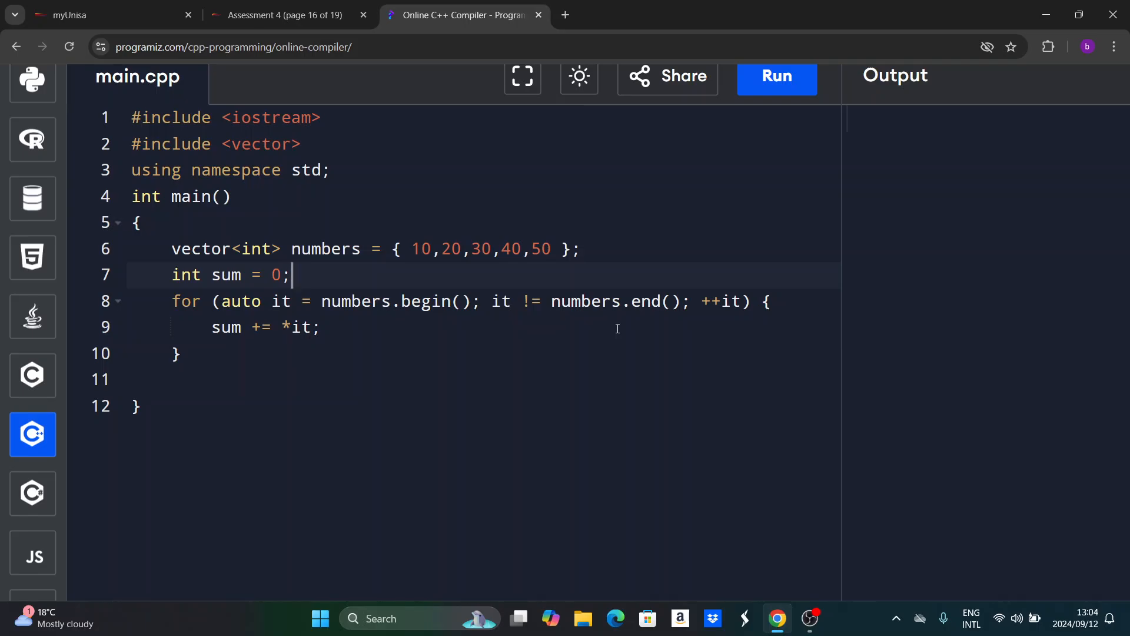
mouse_move(475, 296)
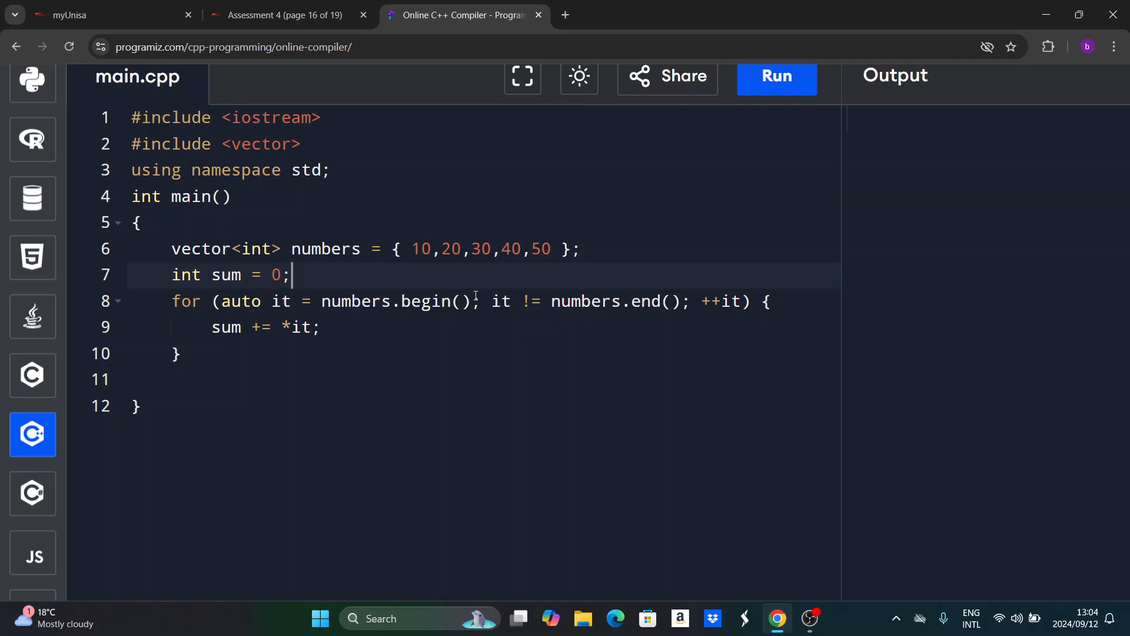
left_click(435, 248)
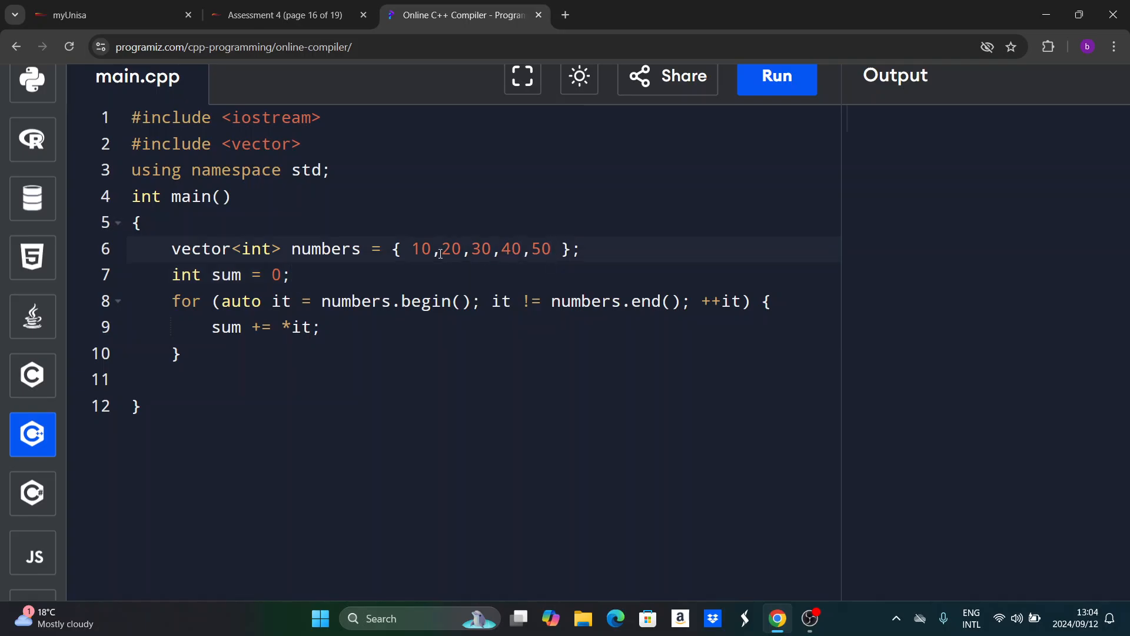
left_click(425, 248)
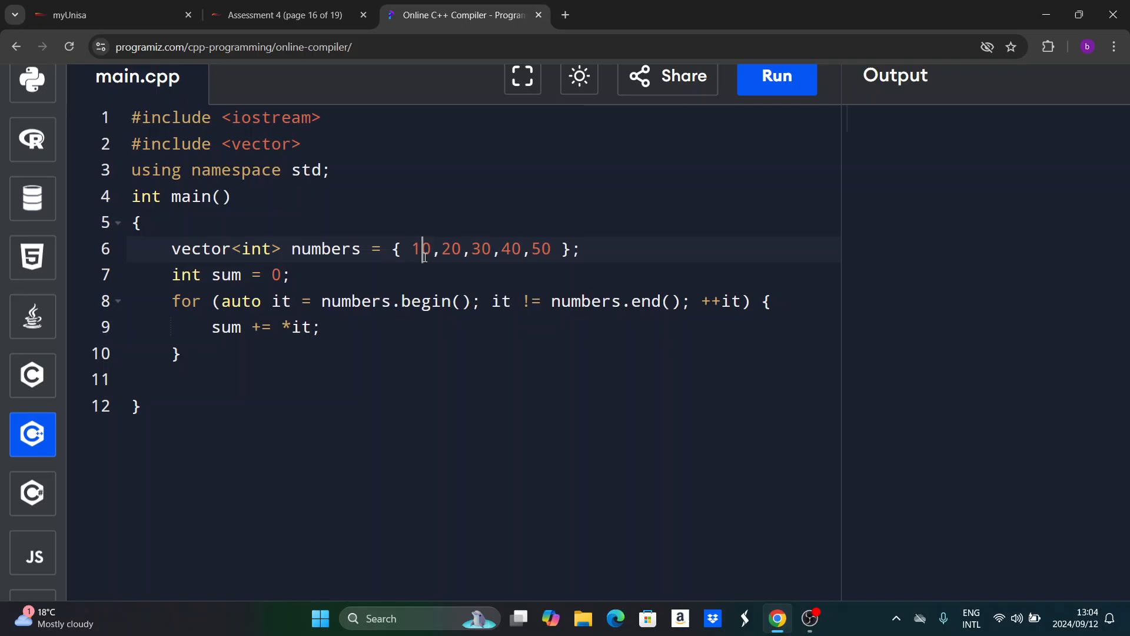
mouse_move(425, 292)
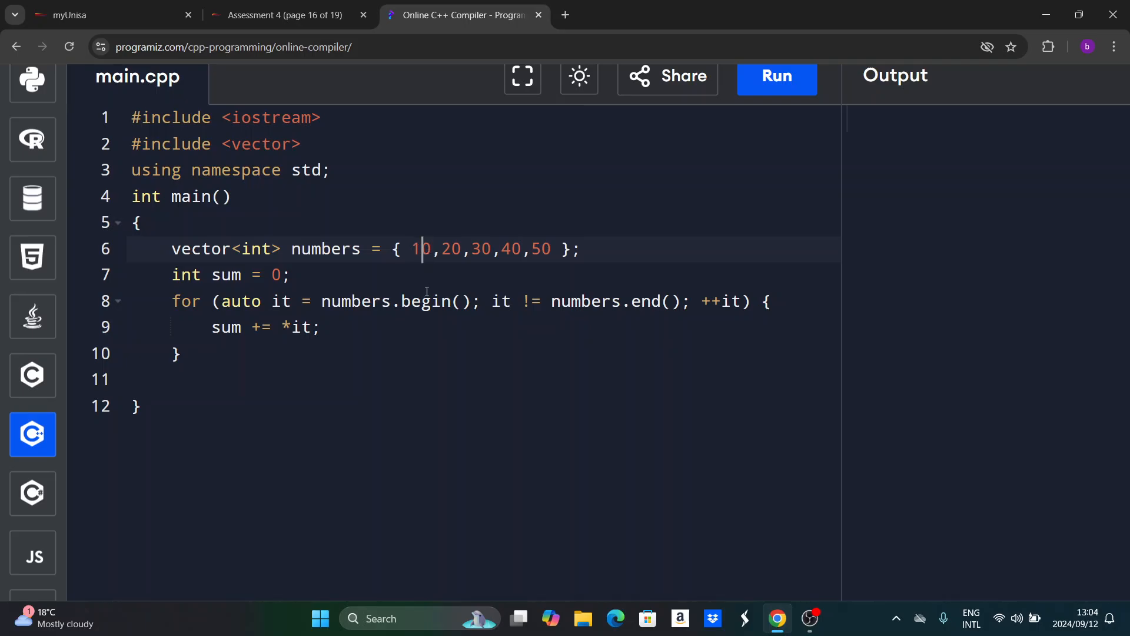
mouse_move(564, 263)
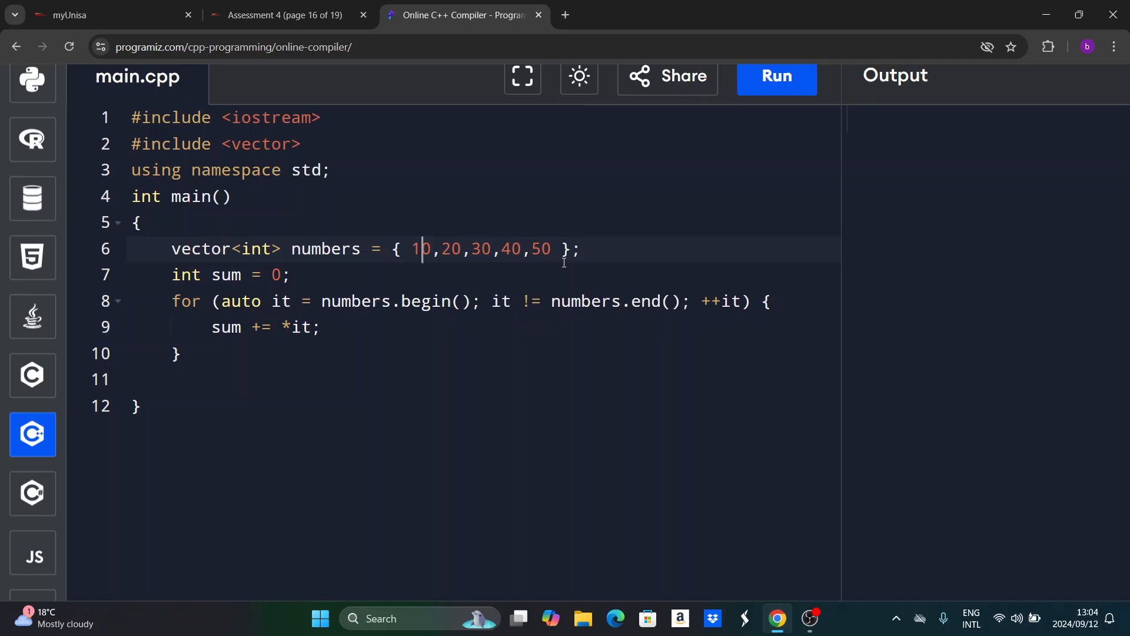
mouse_move(714, 306)
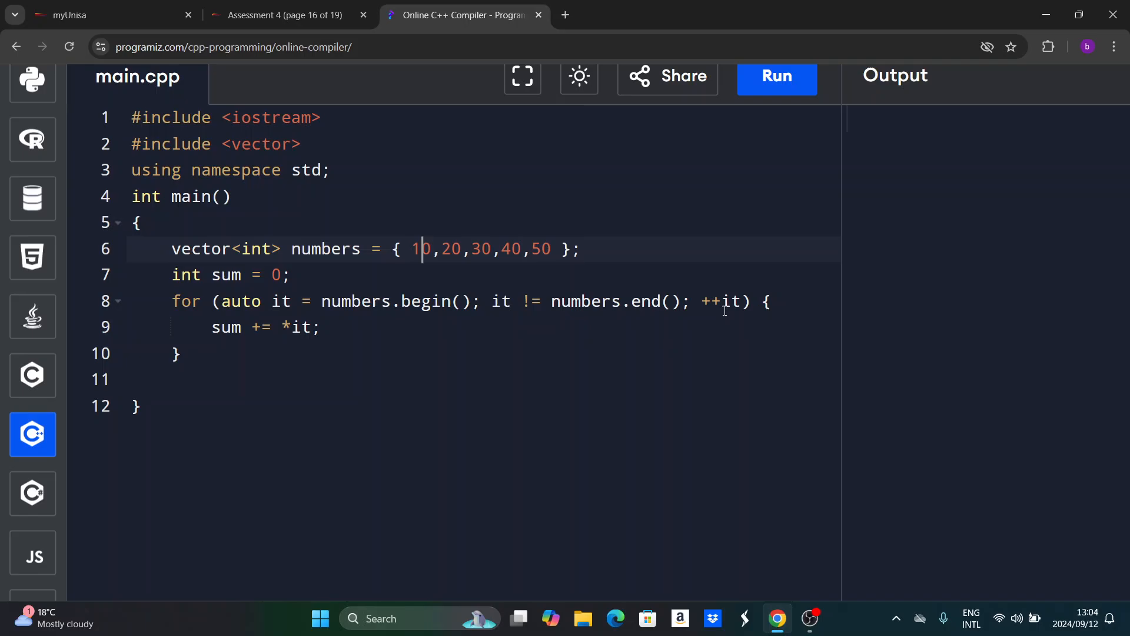
mouse_move(235, 339)
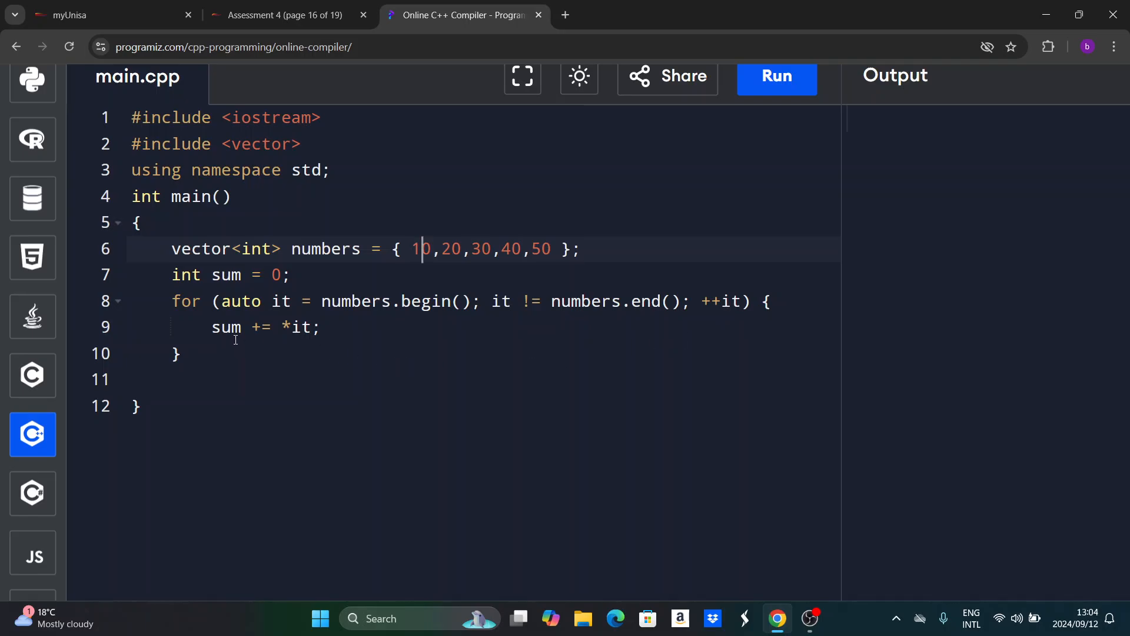
mouse_move(277, 339)
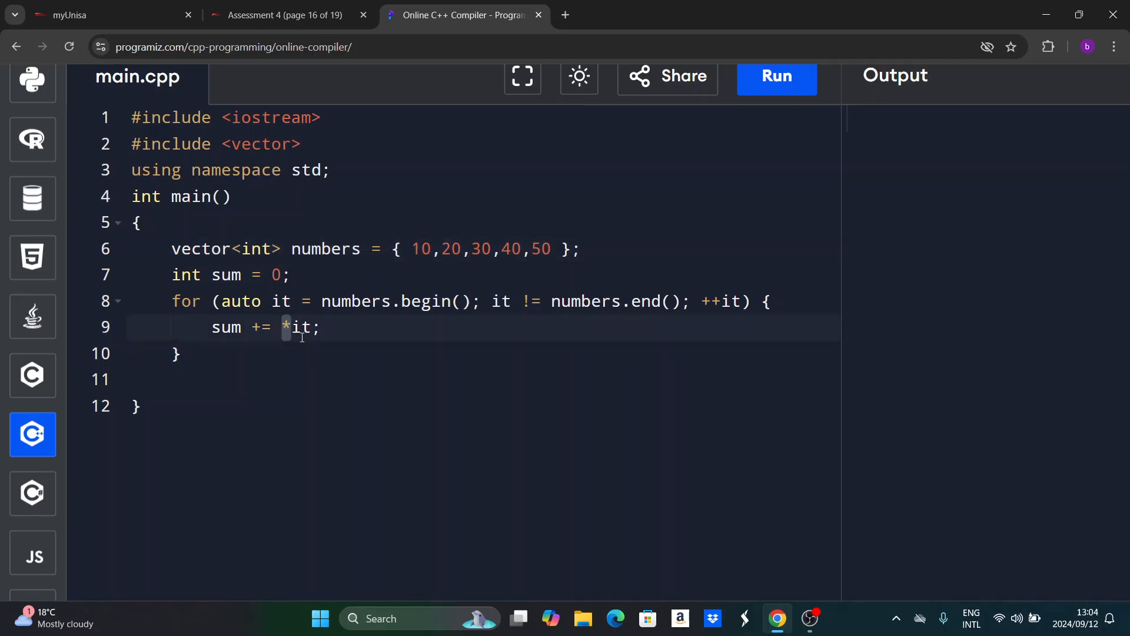
left_click(320, 328)
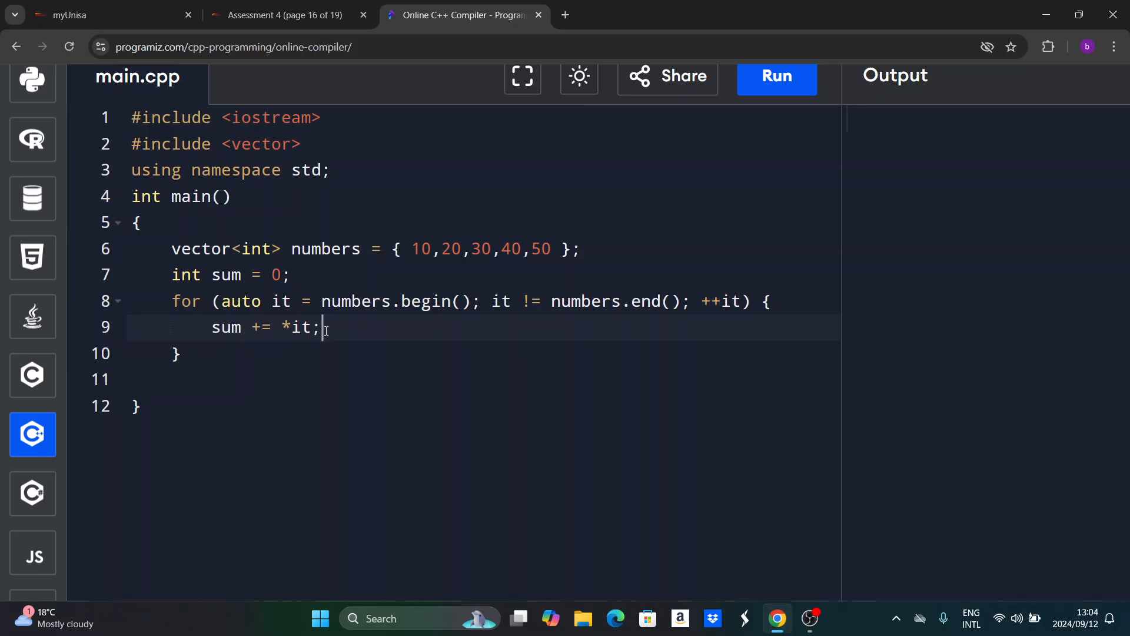
mouse_move(311, 352)
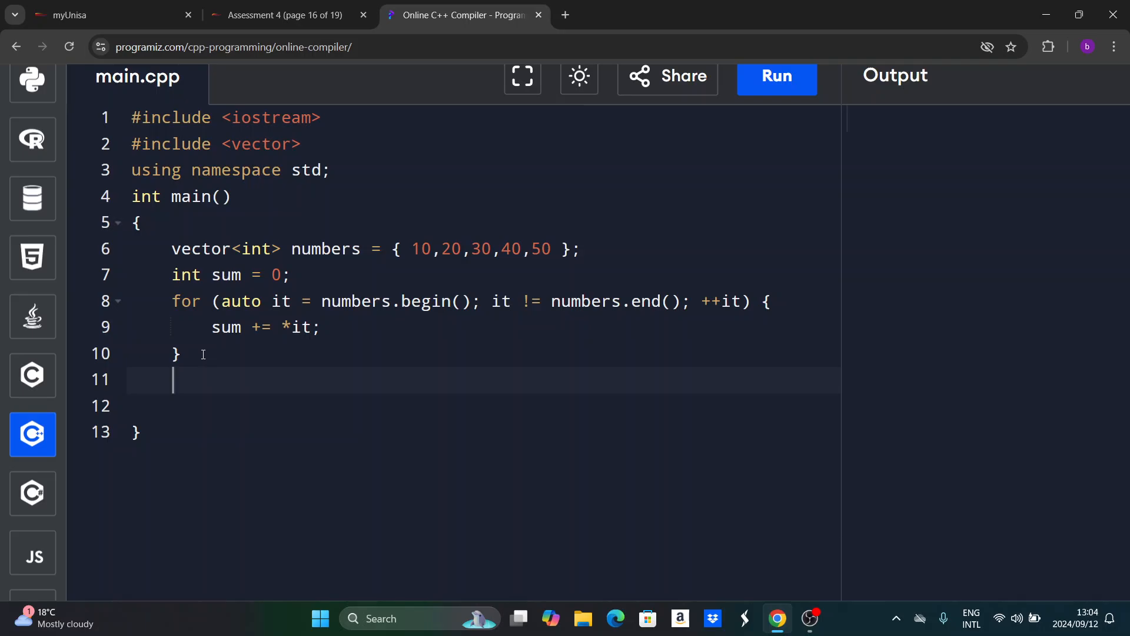
Add cout<<sum; on line 11 after the loop to print the total.
type("cou")
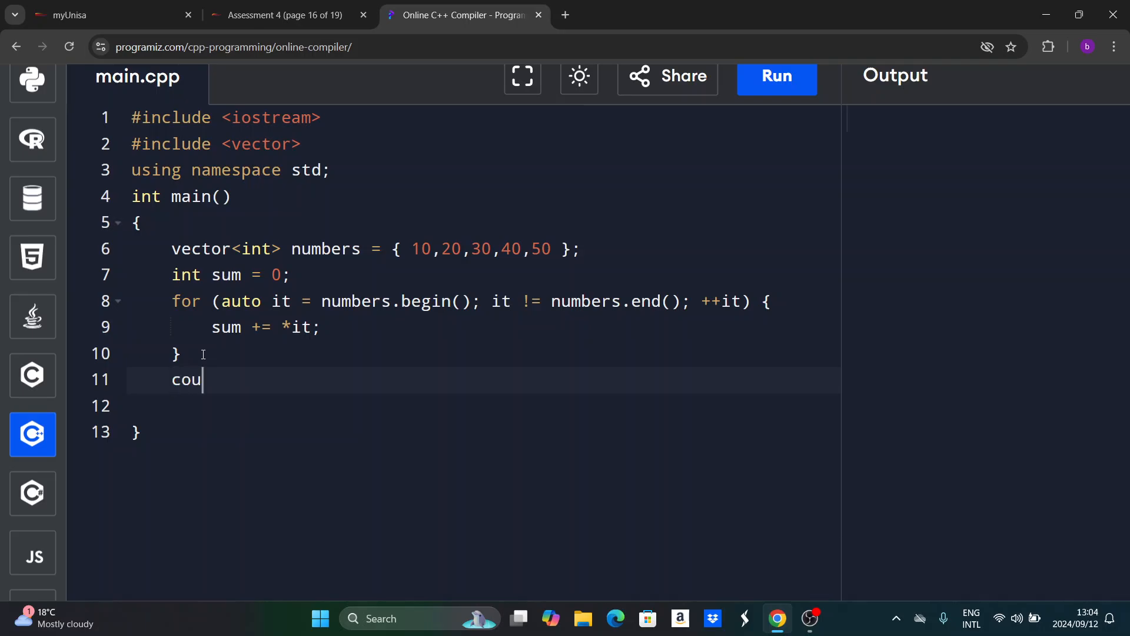
type("tM")
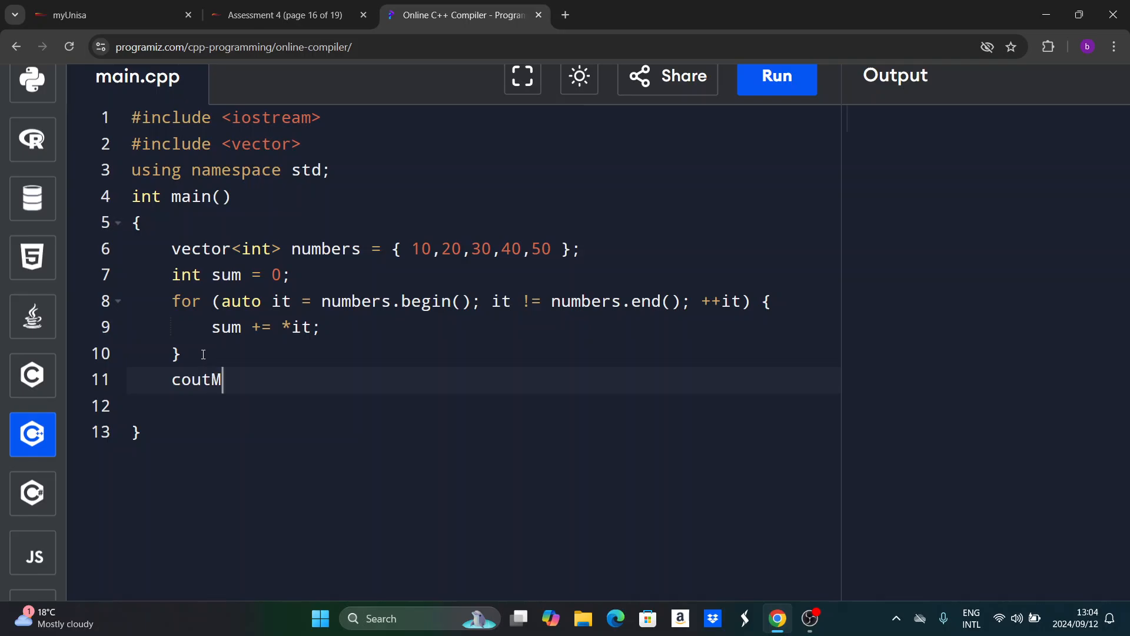
type("<<")
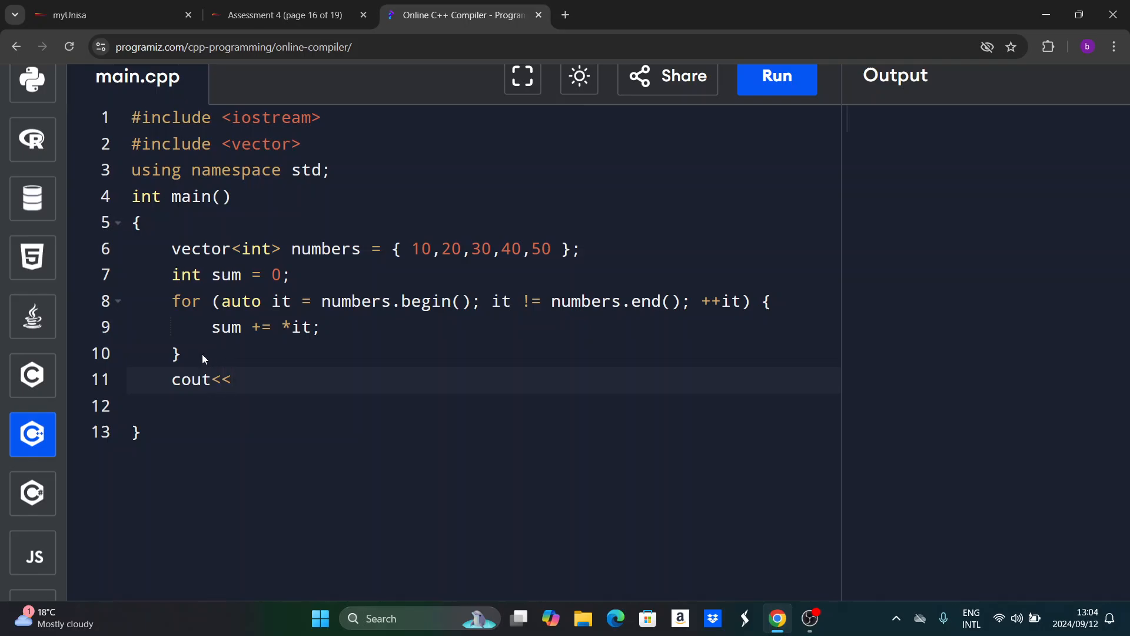
left_click(231, 379)
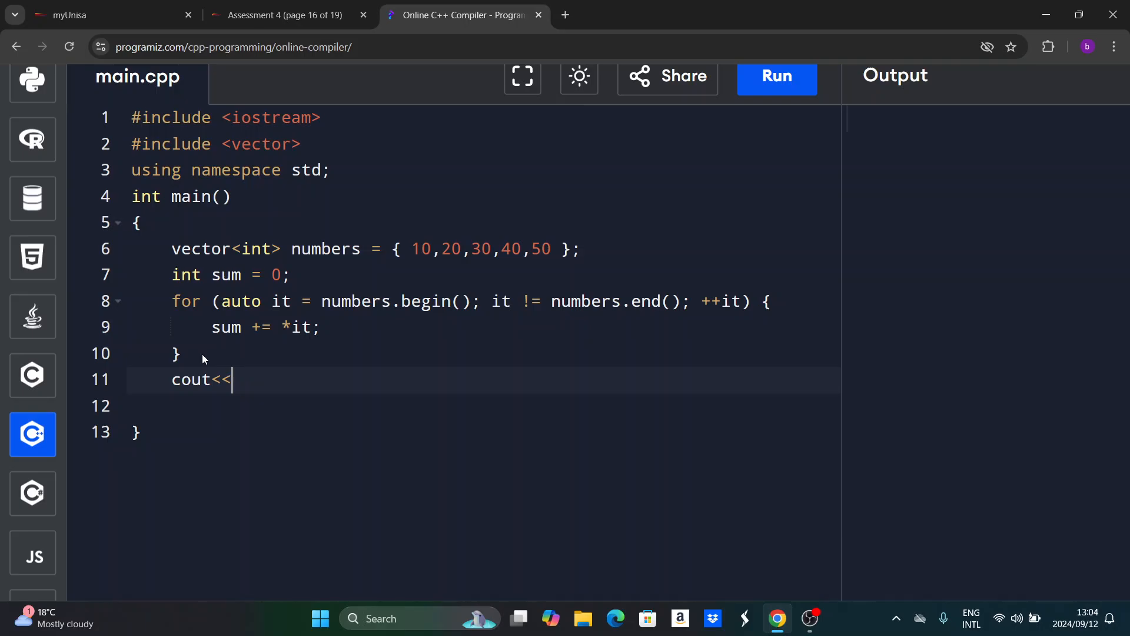
type("sum")
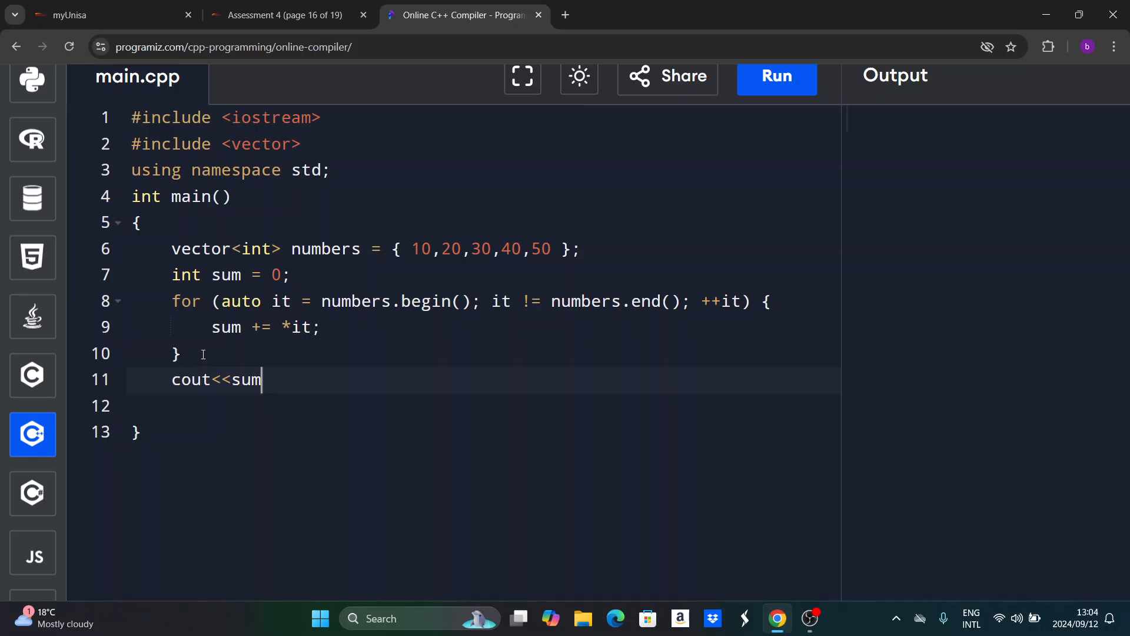
type(";")
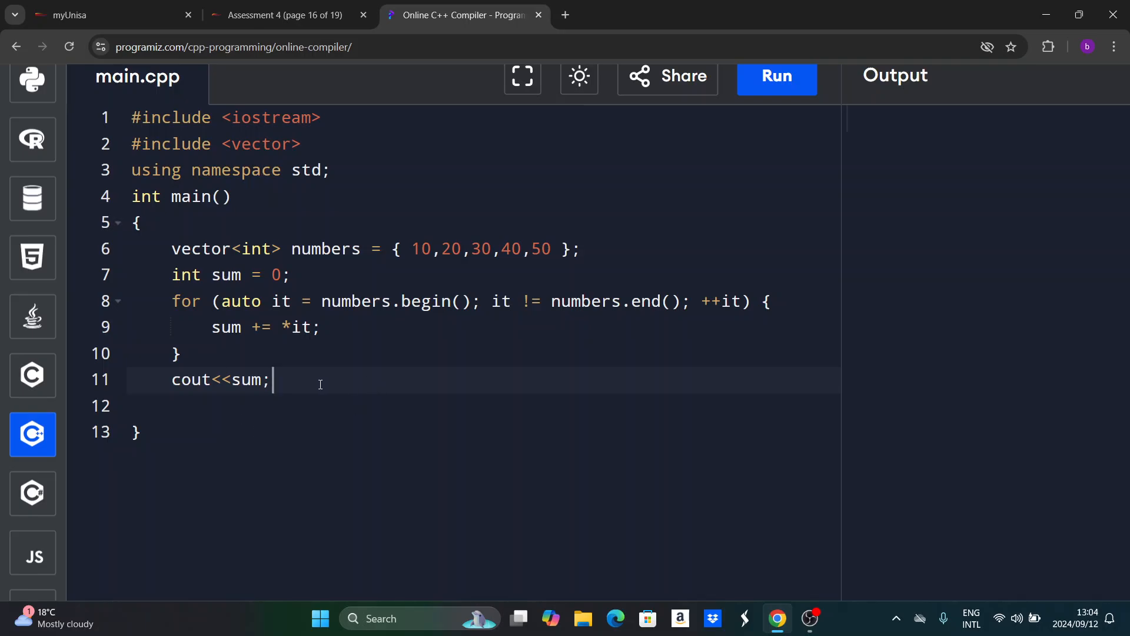
mouse_move(604, 258)
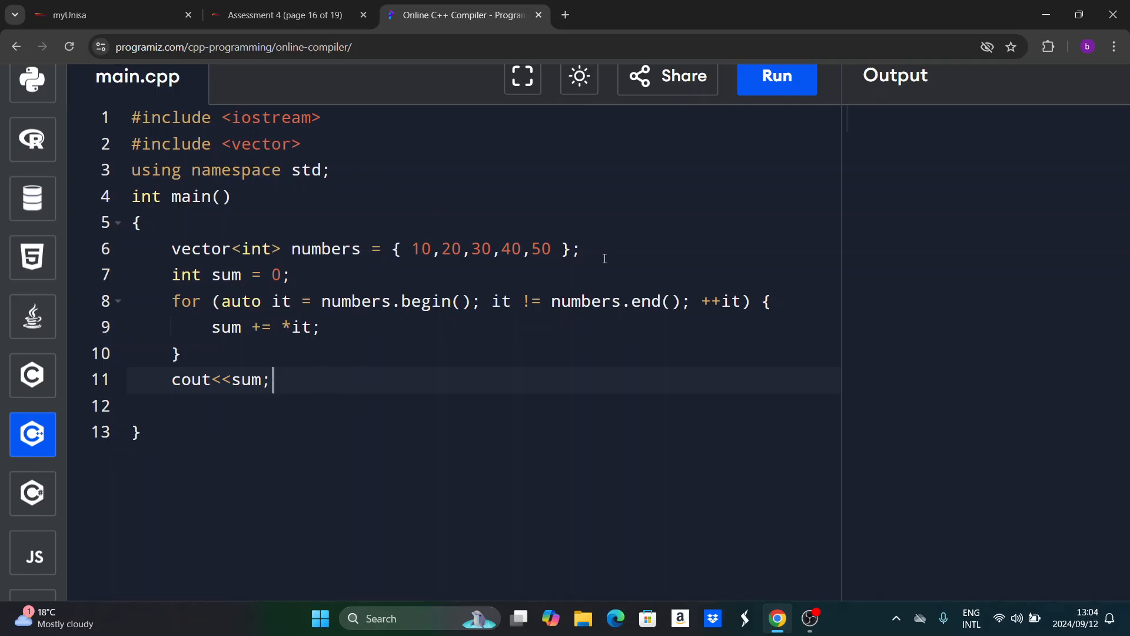
mouse_move(409, 248)
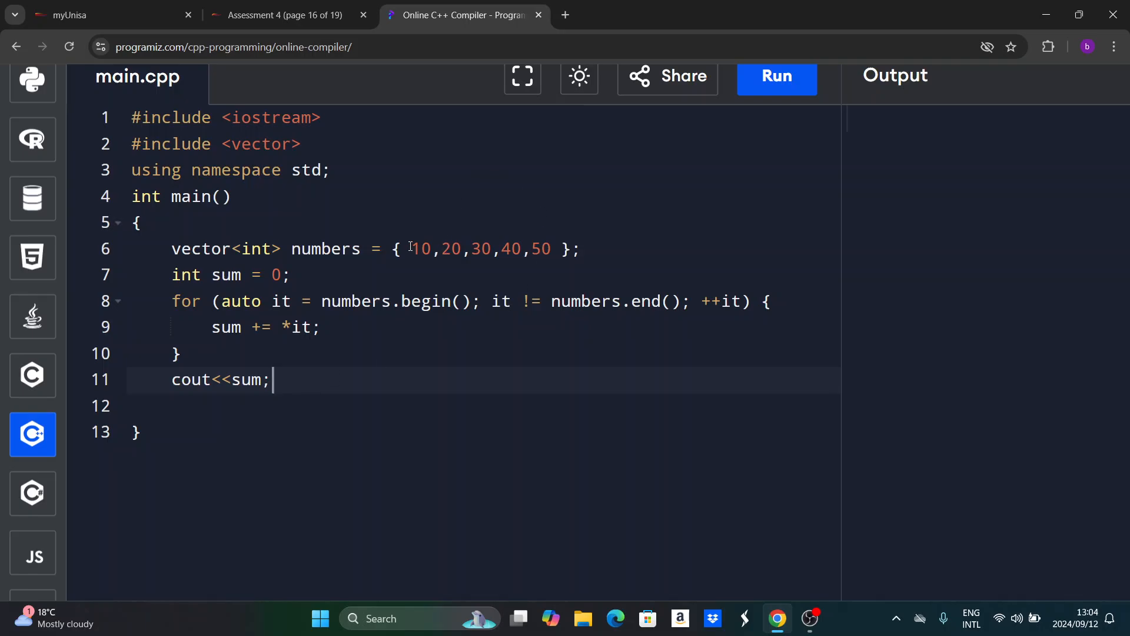
mouse_move(709, 274)
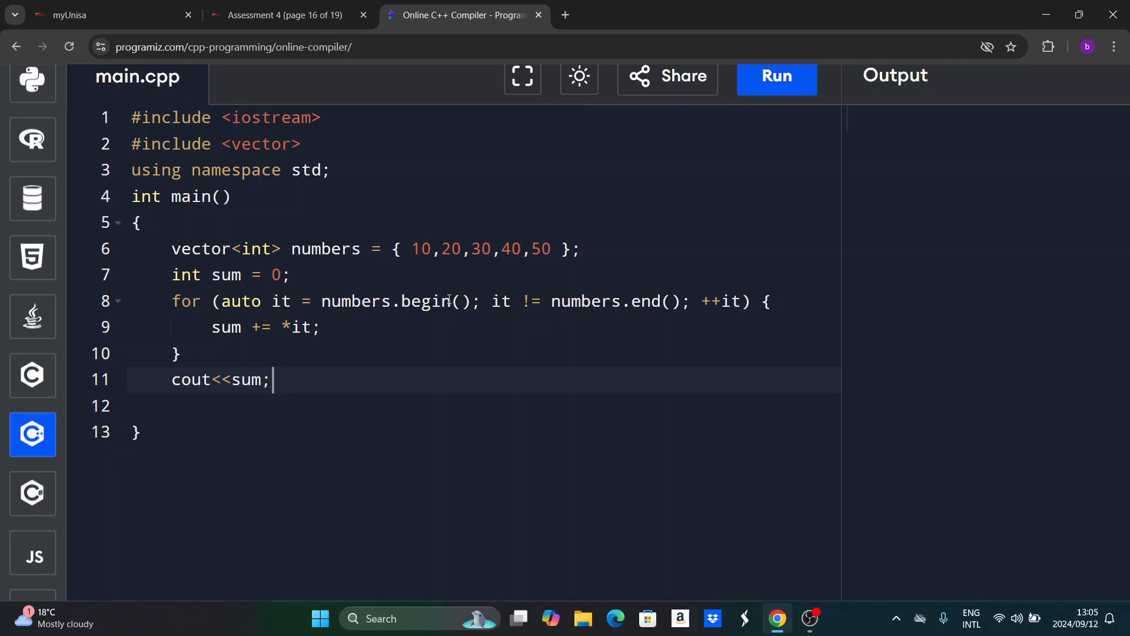
mouse_move(459, 263)
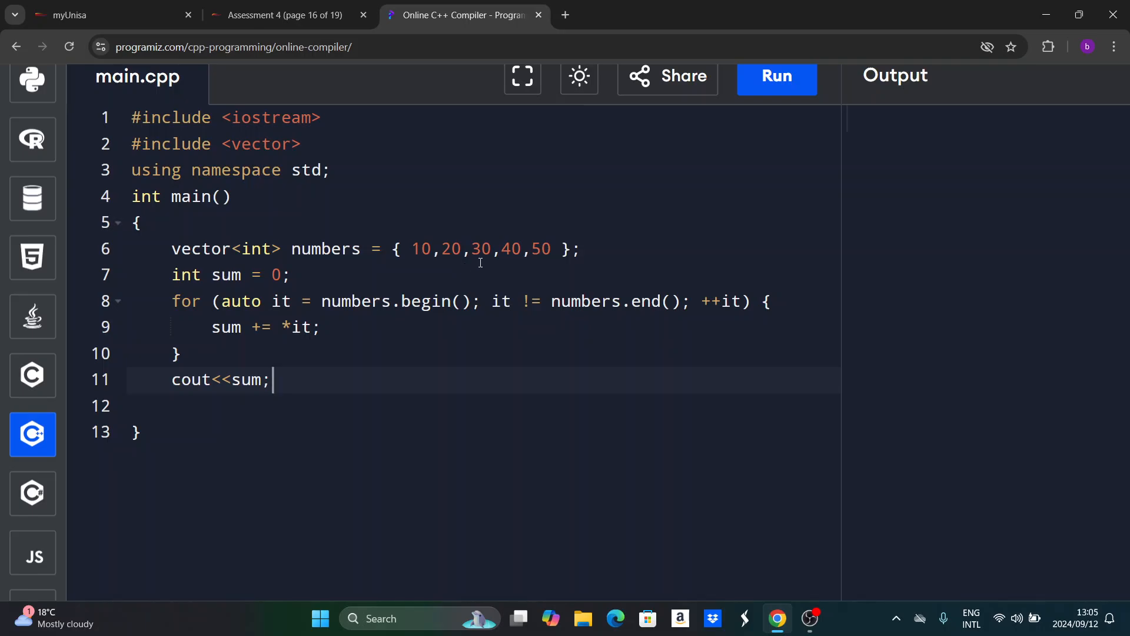
mouse_move(514, 267)
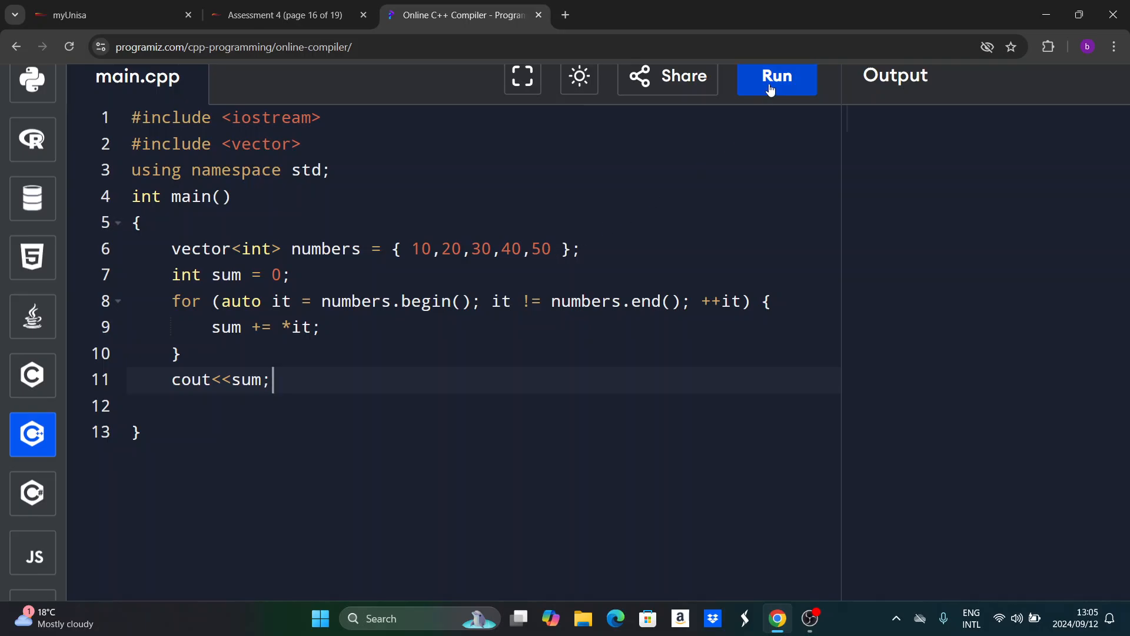
Run the program so the Output panel shows 150 with a success message.
left_click(775, 77)
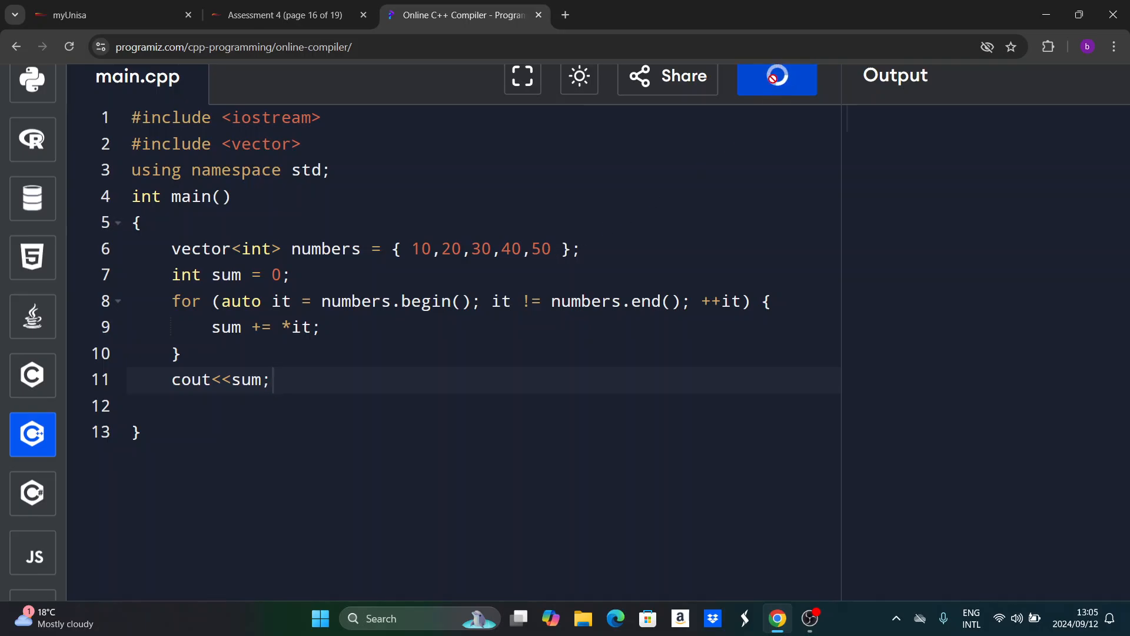
left_click(776, 76)
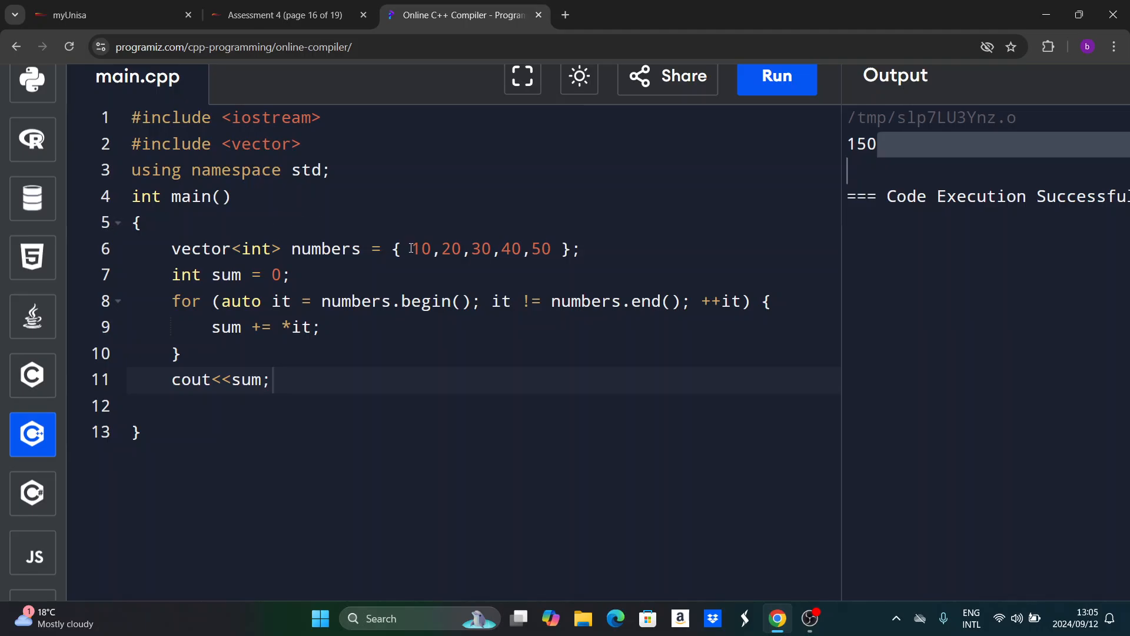
mouse_move(567, 258)
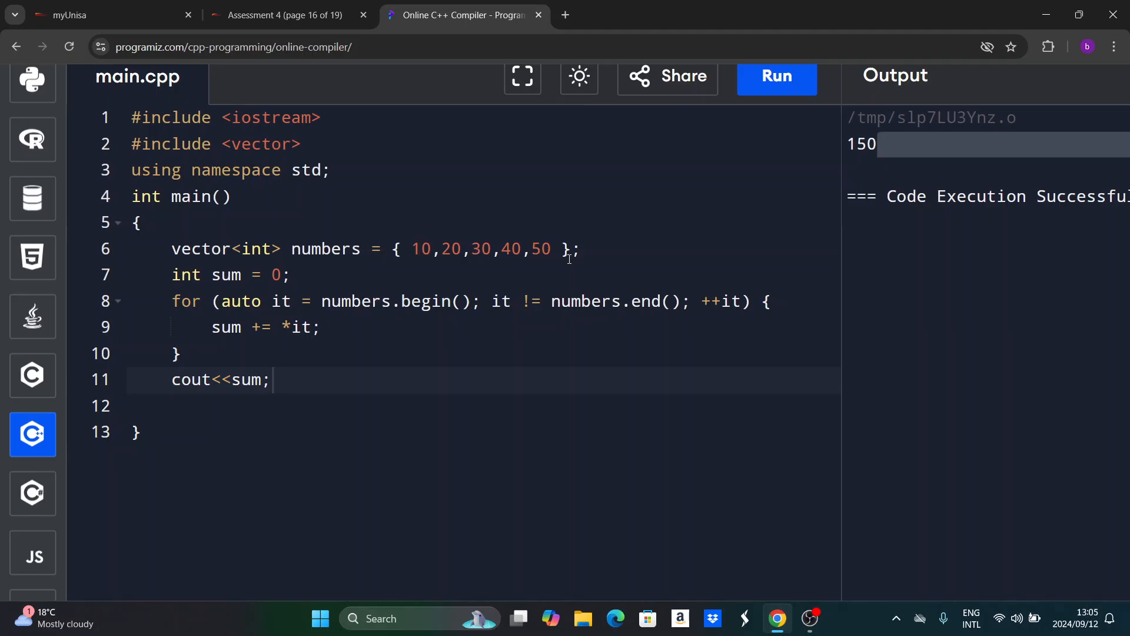
mouse_move(641, 444)
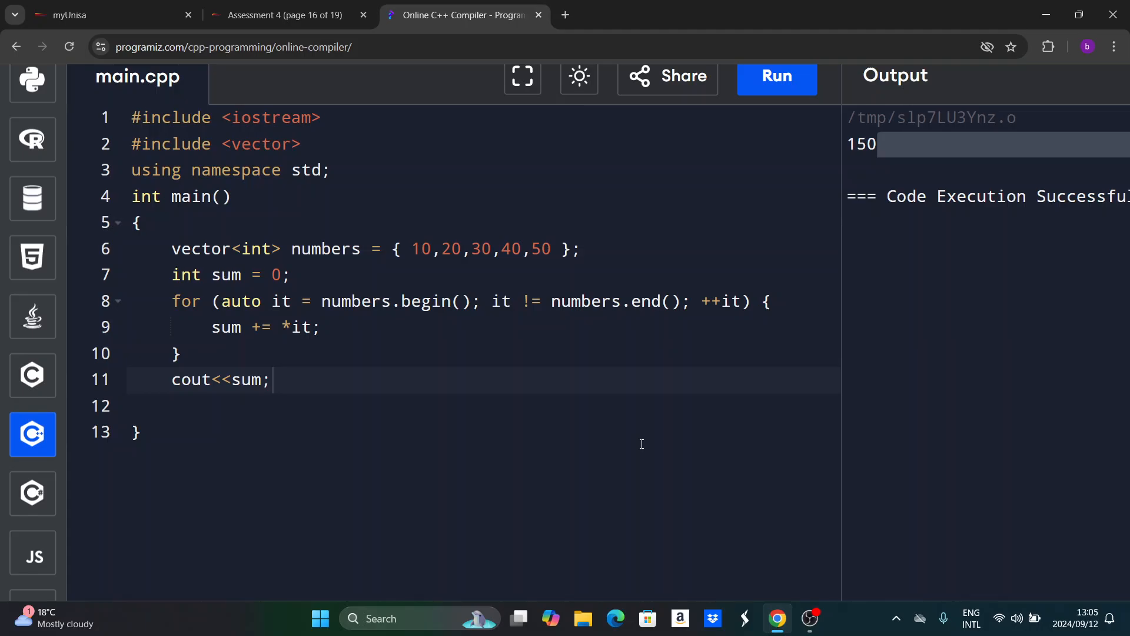
mouse_move(697, 555)
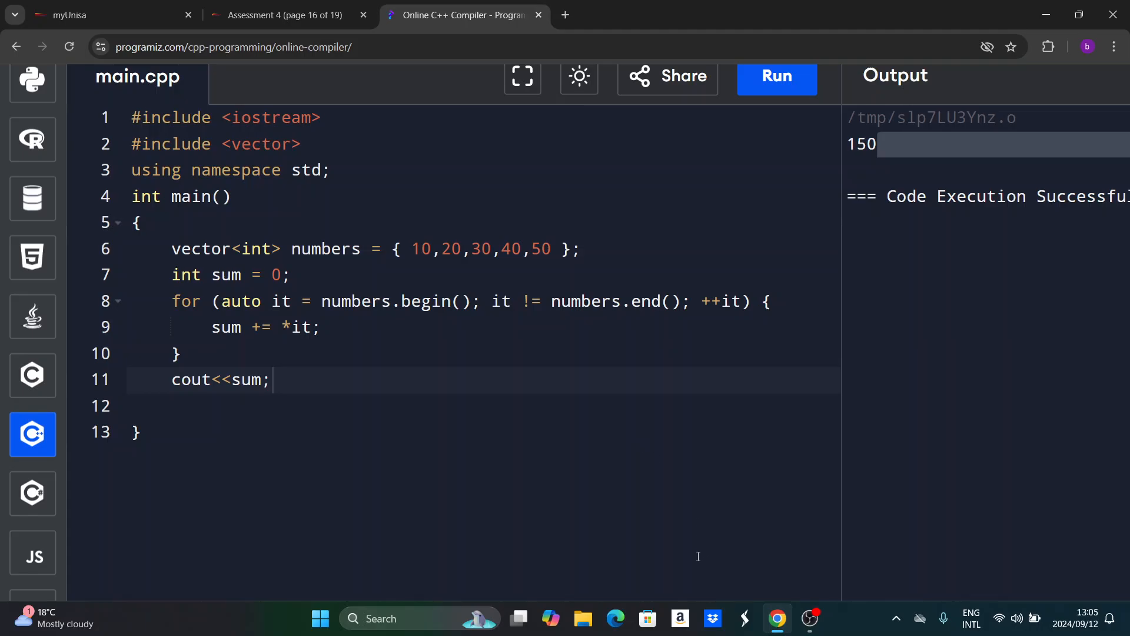
mouse_move(725, 598)
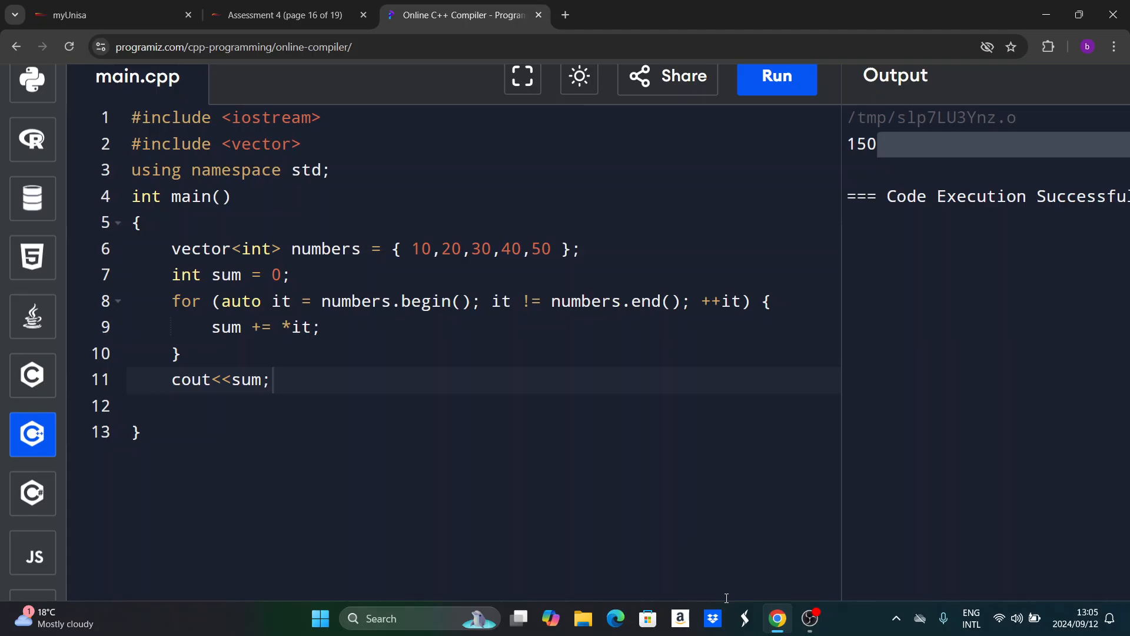
mouse_move(747, 555)
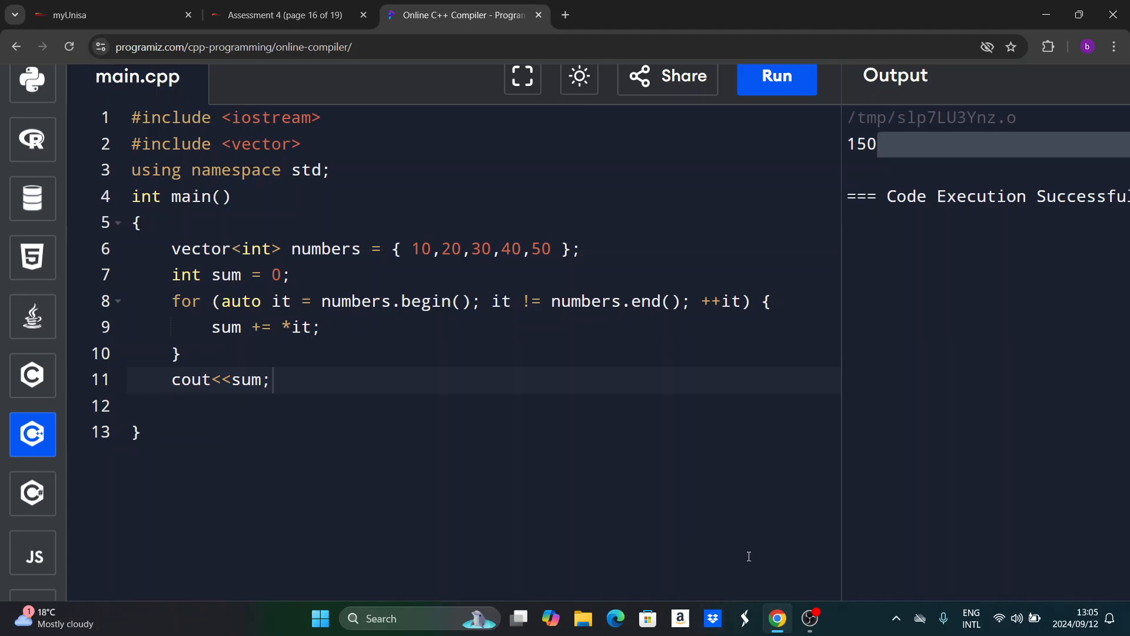